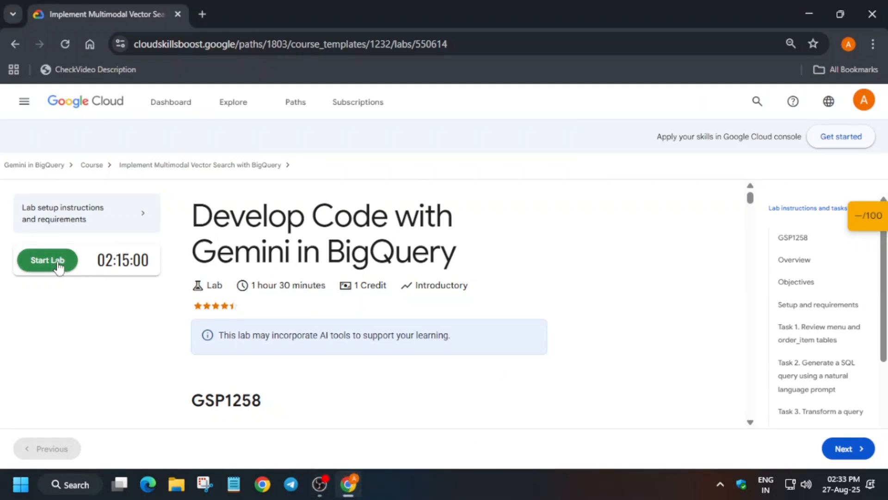
- Start the Gemini in BigQuery lab, launching it with 1 credit
{"action": "left_click", "coordinate": [47, 260]}
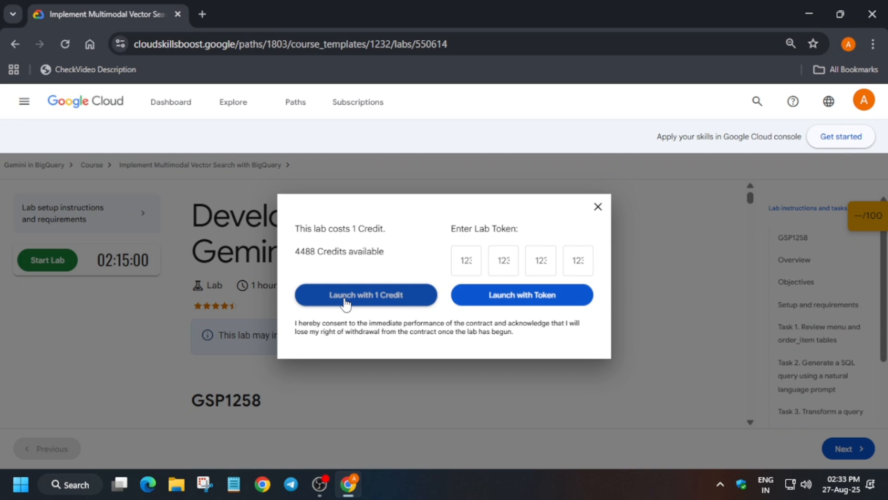
{"action": "left_click", "coordinate": [366, 295]}
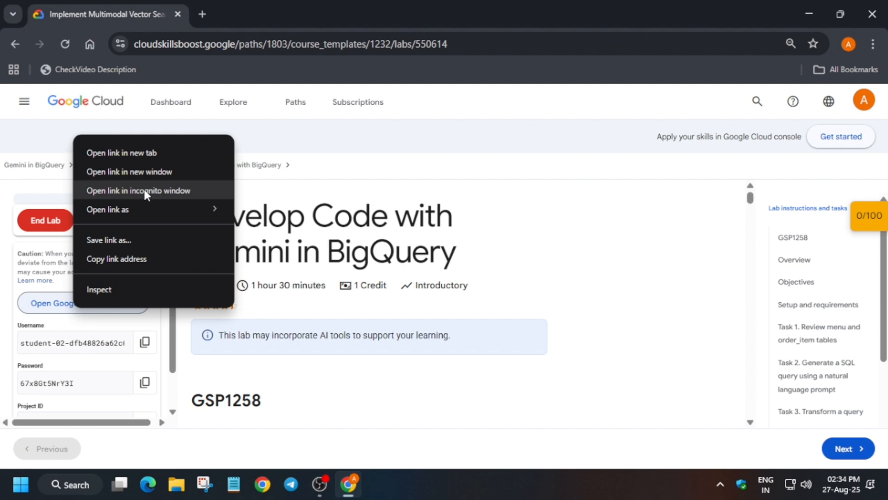
- Open the lab console in an incognito window and find BigQuery among the products
{"action": "left_click", "coordinate": [138, 190]}
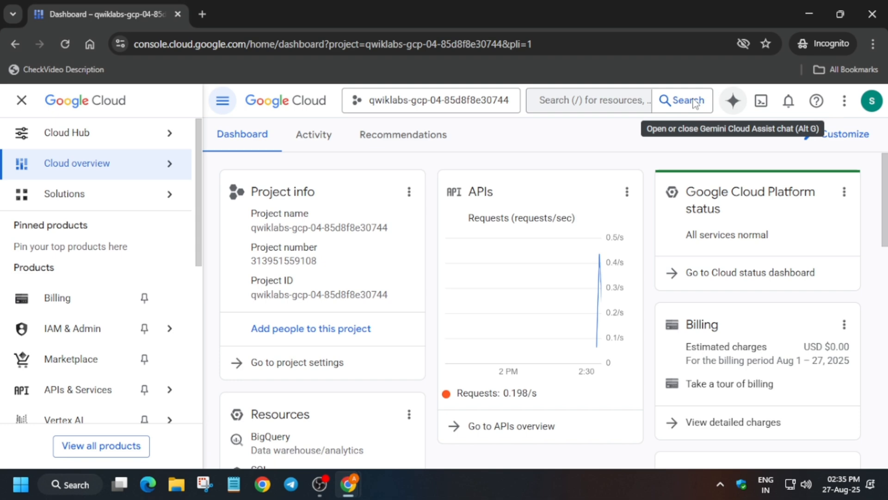
{"action": "left_click", "coordinate": [589, 100]}
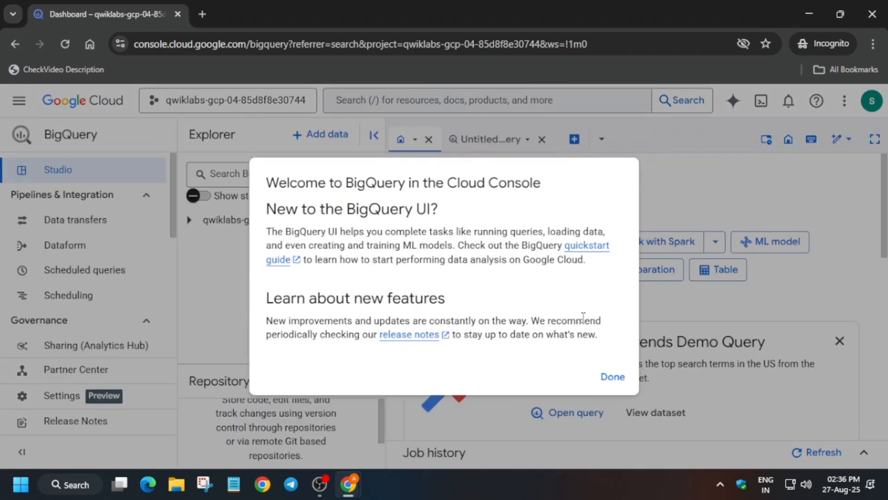
- Dismiss the welcome message and run the top-three and bottom-three menu ID revenue query
{"action": "left_click", "coordinate": [611, 376]}
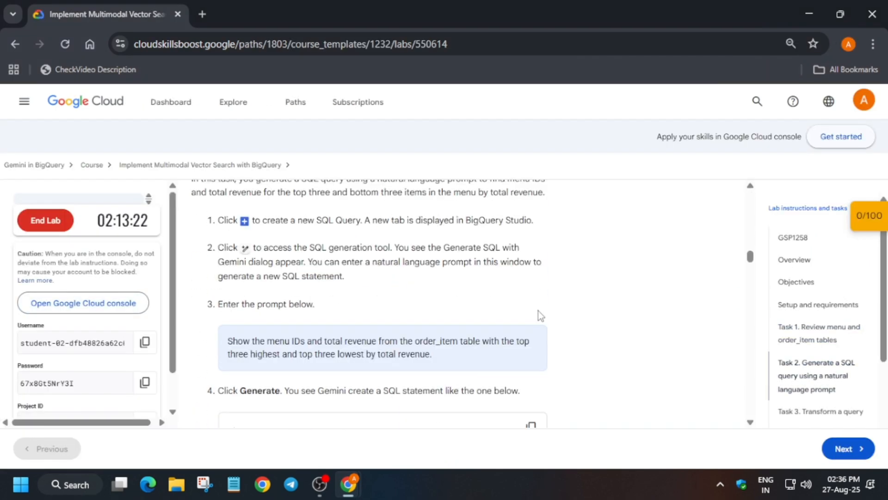
{"action": "scroll", "scroll_direction": "down", "scroll_amount": 3}
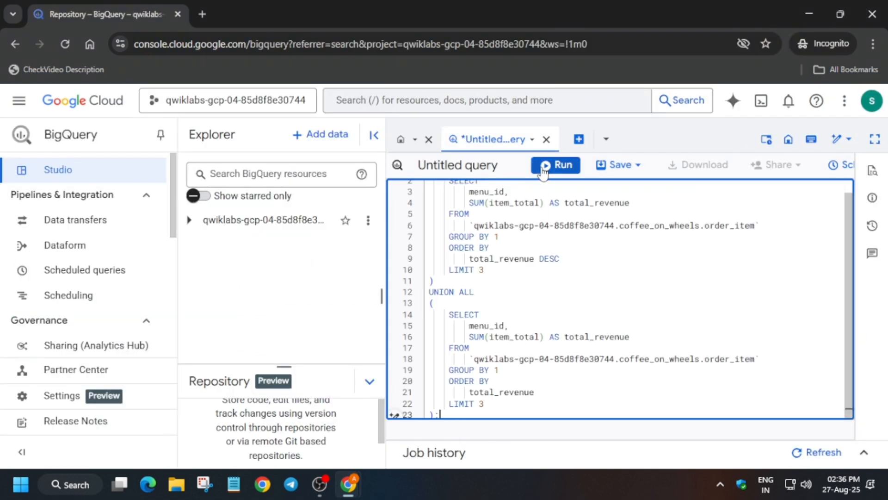
{"action": "left_click", "coordinate": [555, 164]}
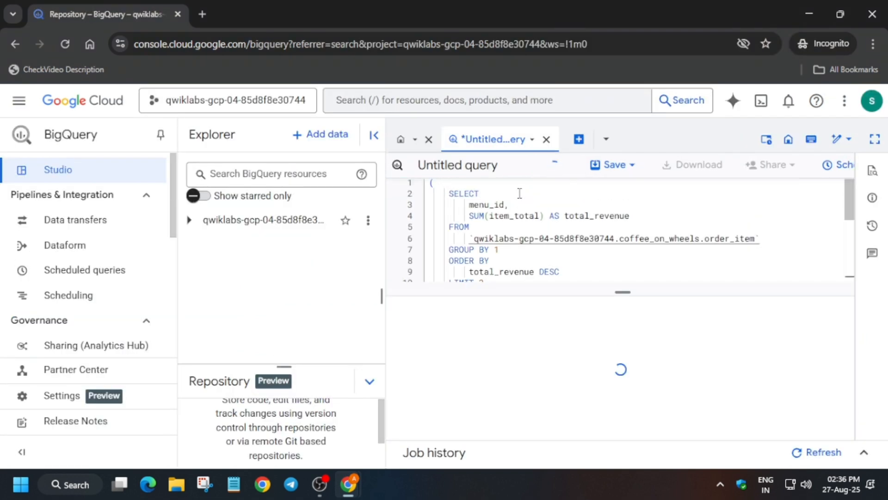
{"action": "left_click", "coordinate": [556, 164]}
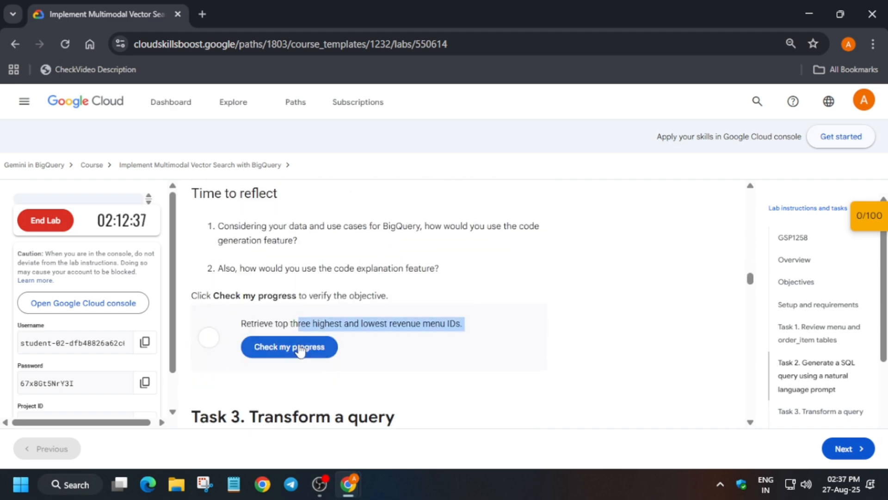
- Verify the revenue-query objective for 25/100, then start a new query tab
{"action": "left_click", "coordinate": [289, 346]}
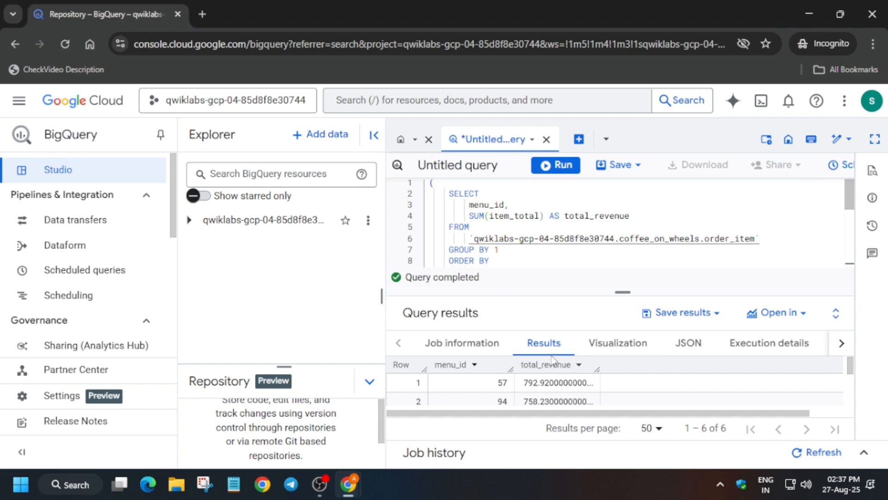
{"action": "left_click", "coordinate": [691, 139]}
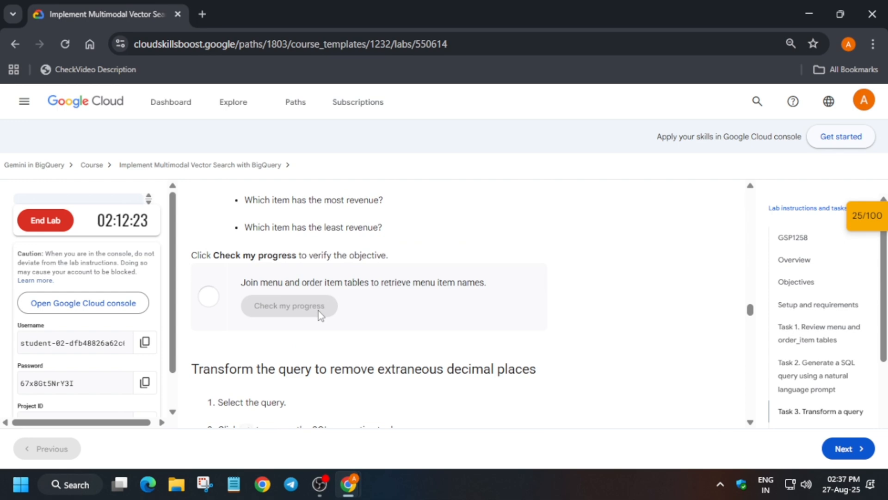
{"action": "mouse_move", "coordinate": [437, 307]}
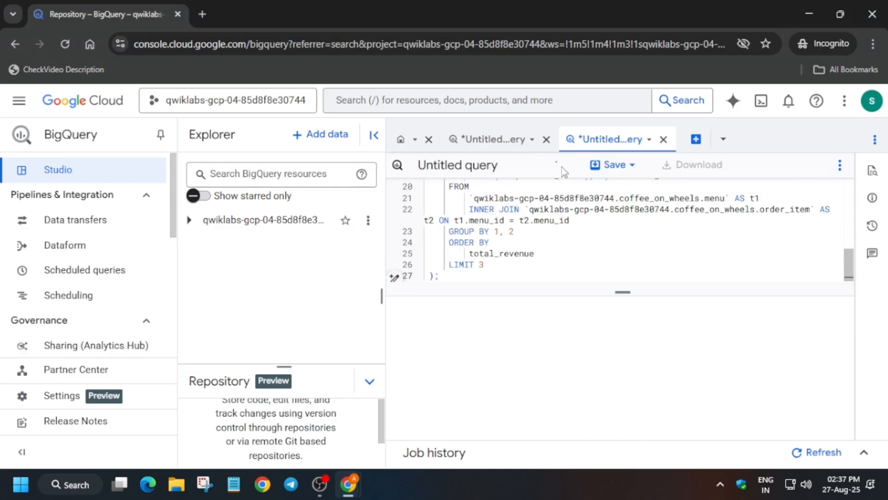
- Run the menu and order_item join query and scroll through the Task 3 instructions
{"action": "left_click", "coordinate": [555, 164]}
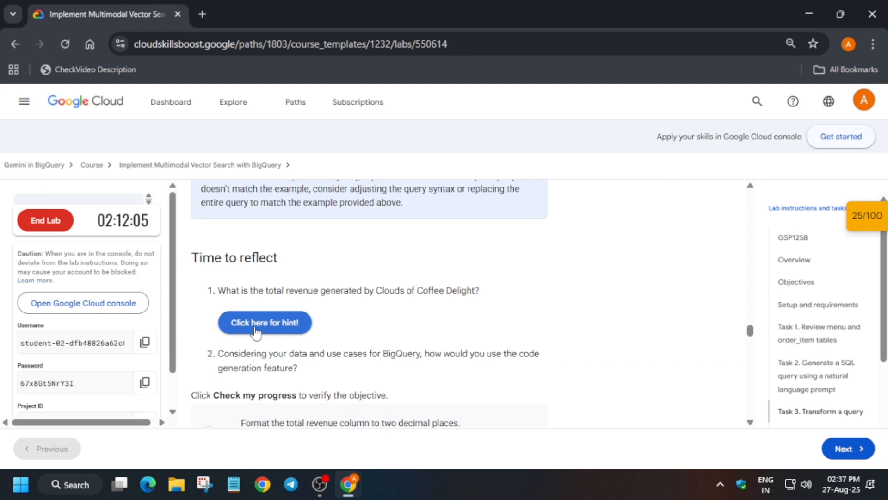
{"action": "scroll", "scroll_direction": "down", "scroll_amount": 3}
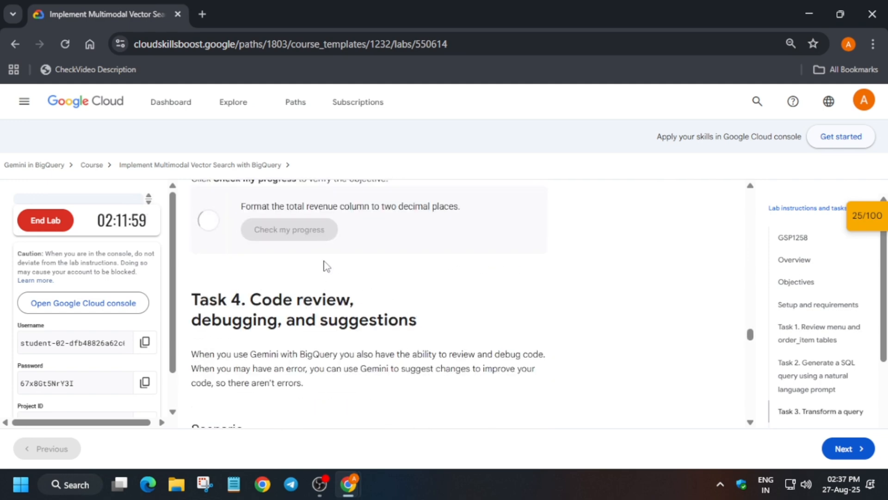
{"action": "scroll", "scroll_direction": "down", "scroll_amount": 3}
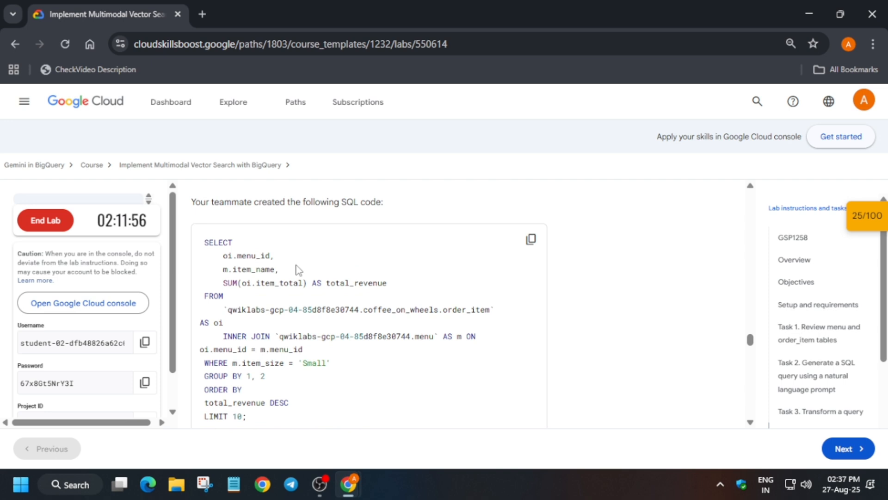
{"action": "scroll", "scroll_direction": "down", "scroll_amount": 3}
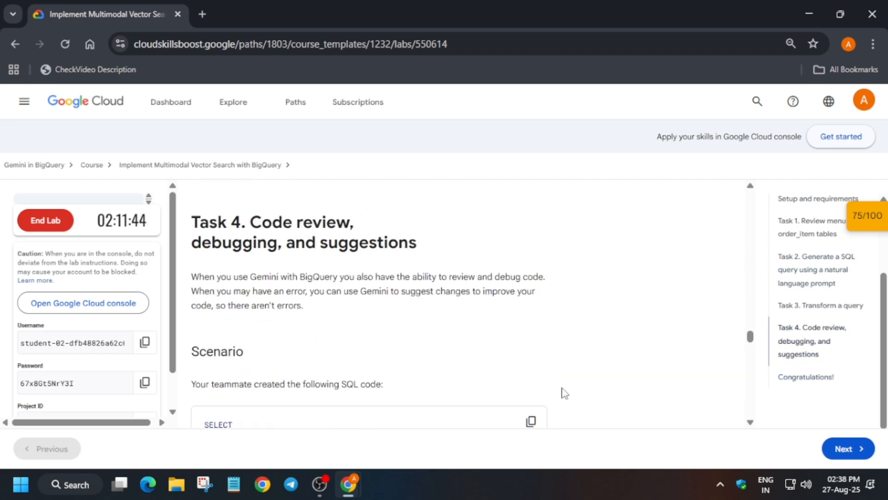
{"action": "mouse_move", "coordinate": [550, 195]}
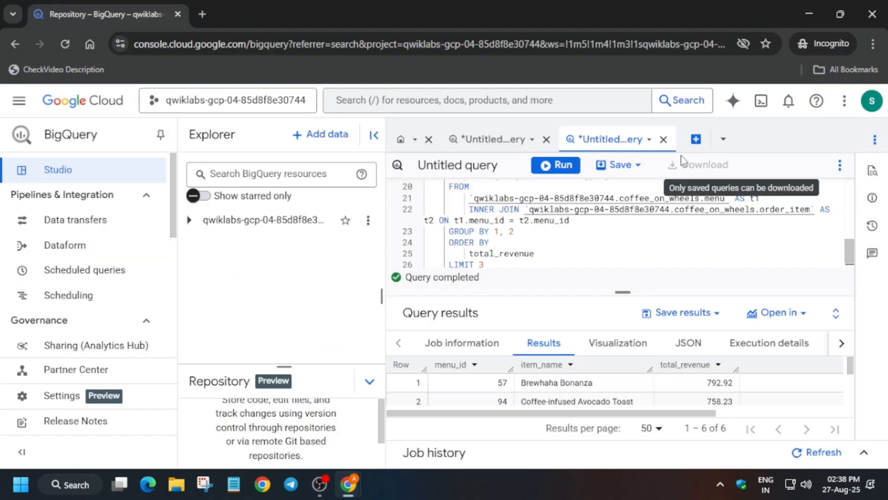
- Run the corrected top-ten small menu items query with ROUND in a new tab
{"action": "left_click", "coordinate": [696, 138]}
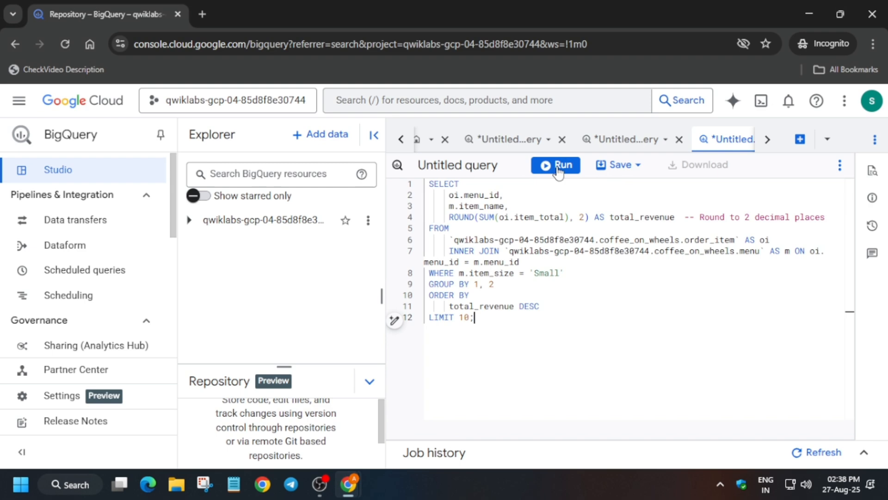
{"action": "left_click", "coordinate": [555, 165]}
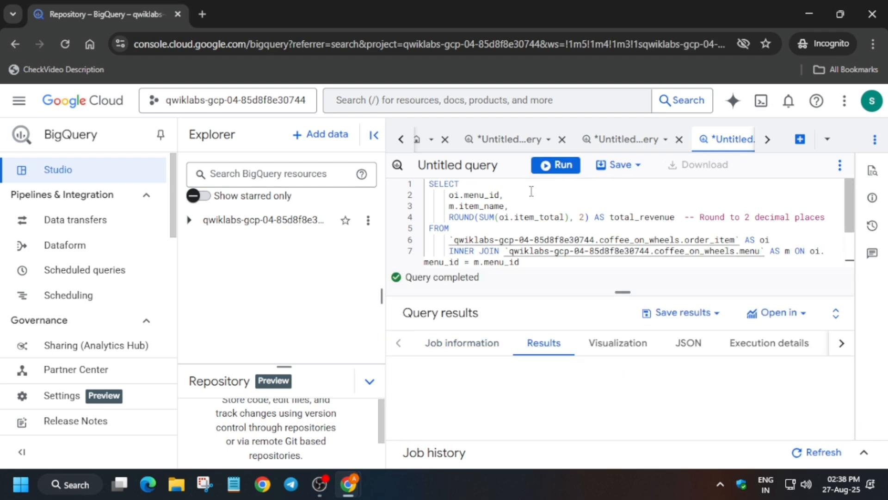
{"action": "left_click", "coordinate": [555, 165]}
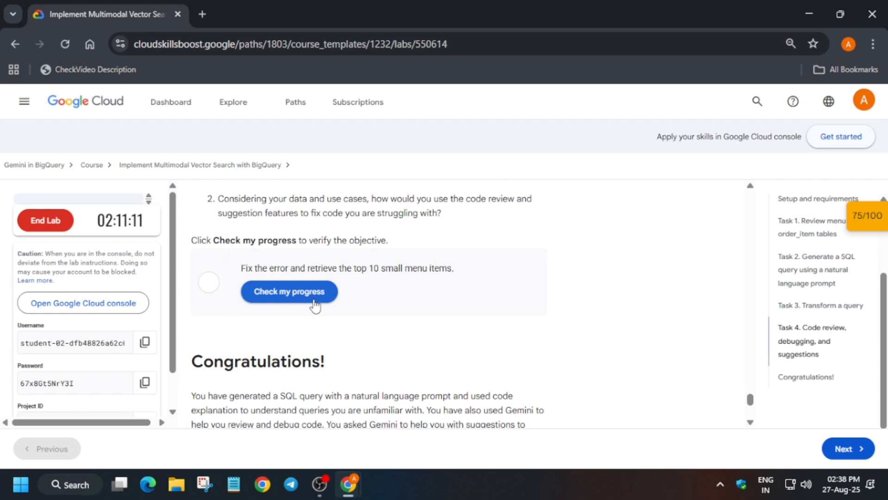
- Verify the top 10 small menu items objective and view the score breakdown
{"action": "left_click", "coordinate": [288, 291]}
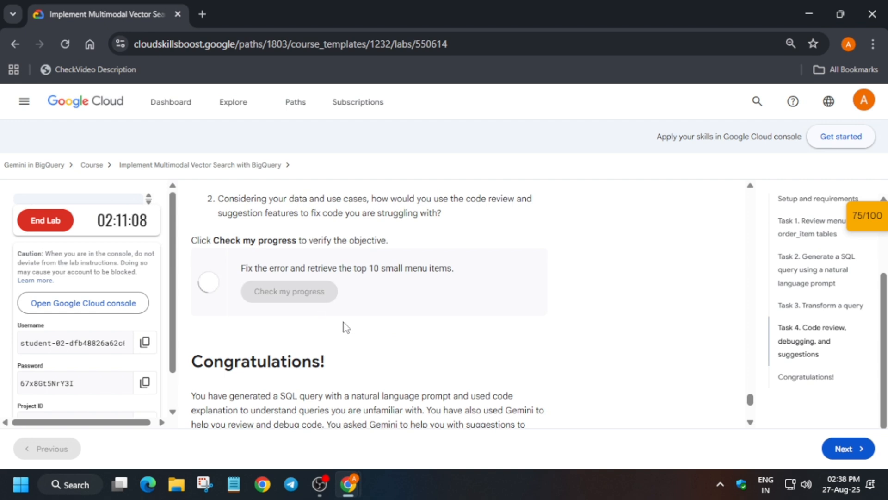
{"action": "left_click", "coordinate": [289, 291]}
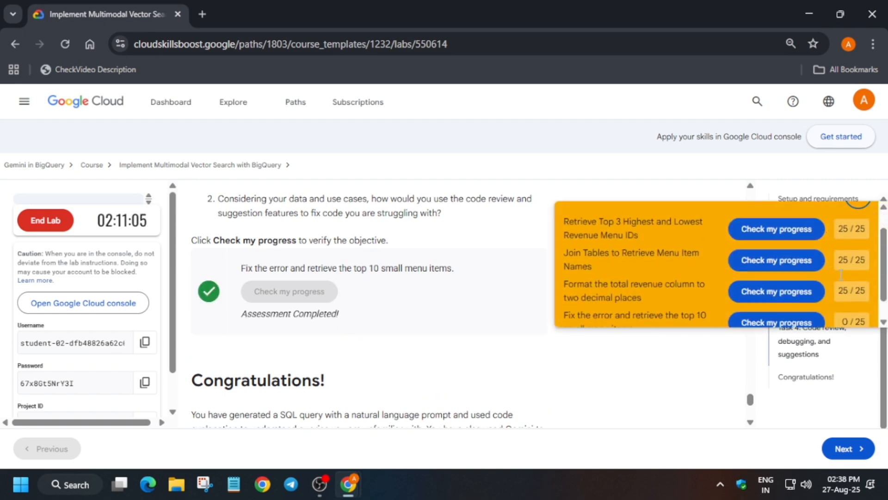